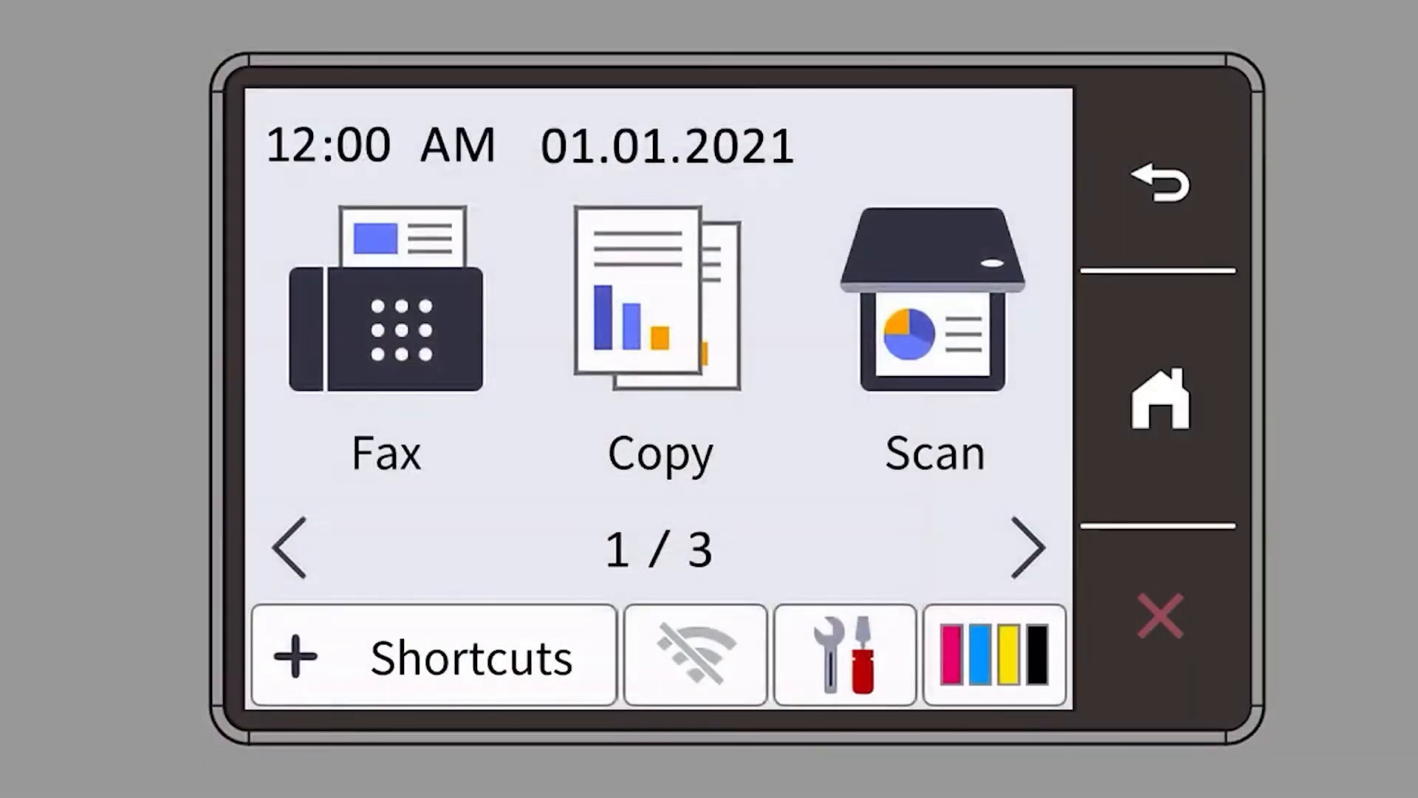
- From Settings, go into Network and choose WPS/Push Button wireless setup
click(844, 654)
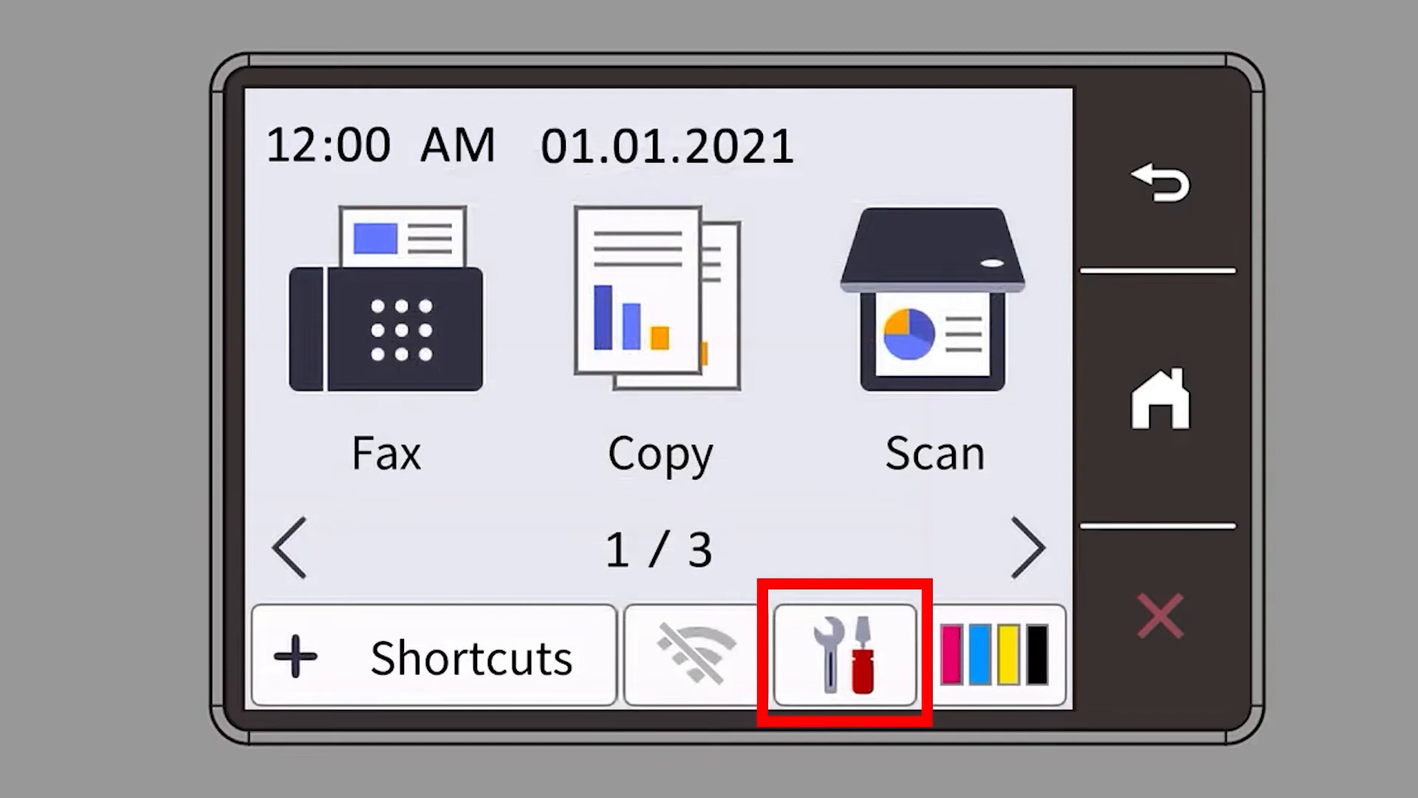
click(843, 652)
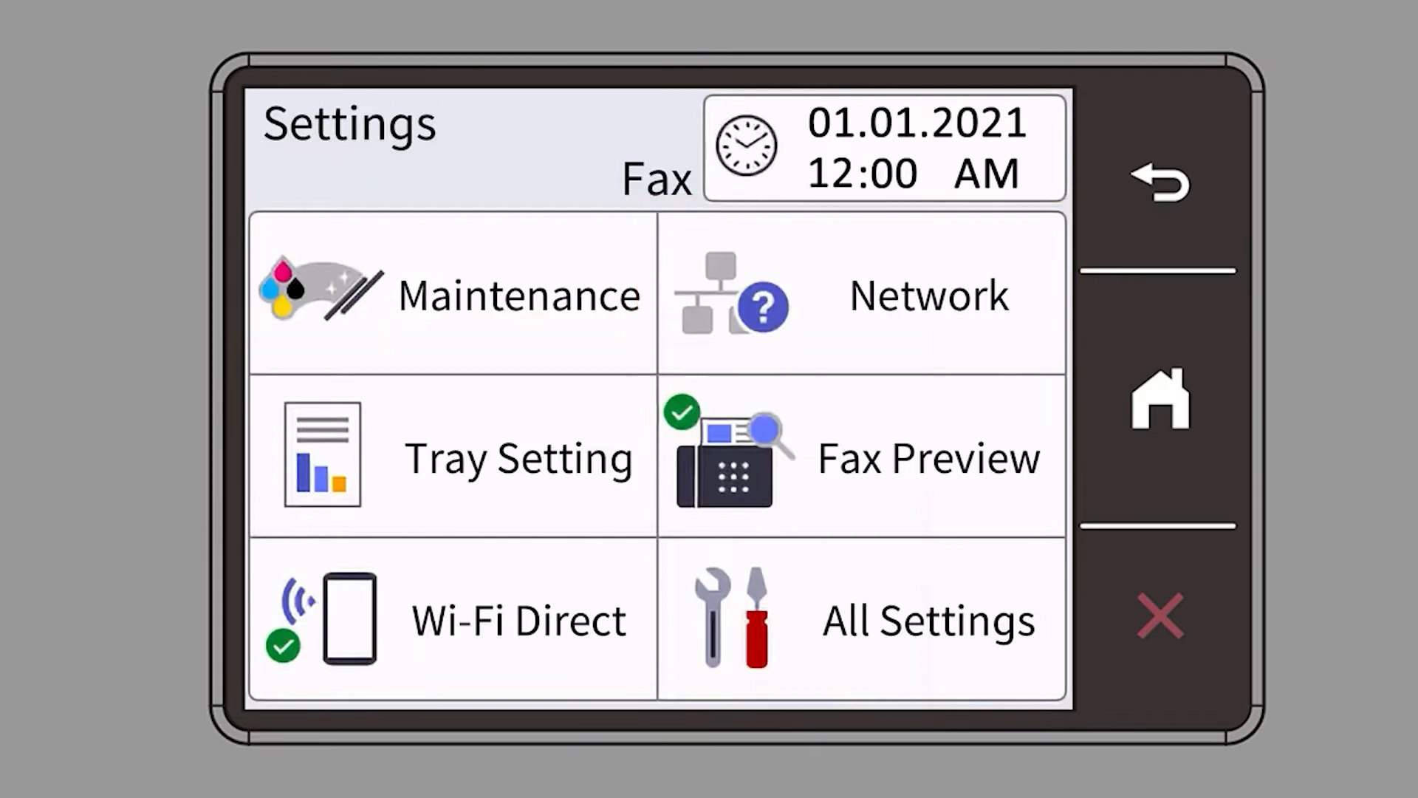
click(927, 294)
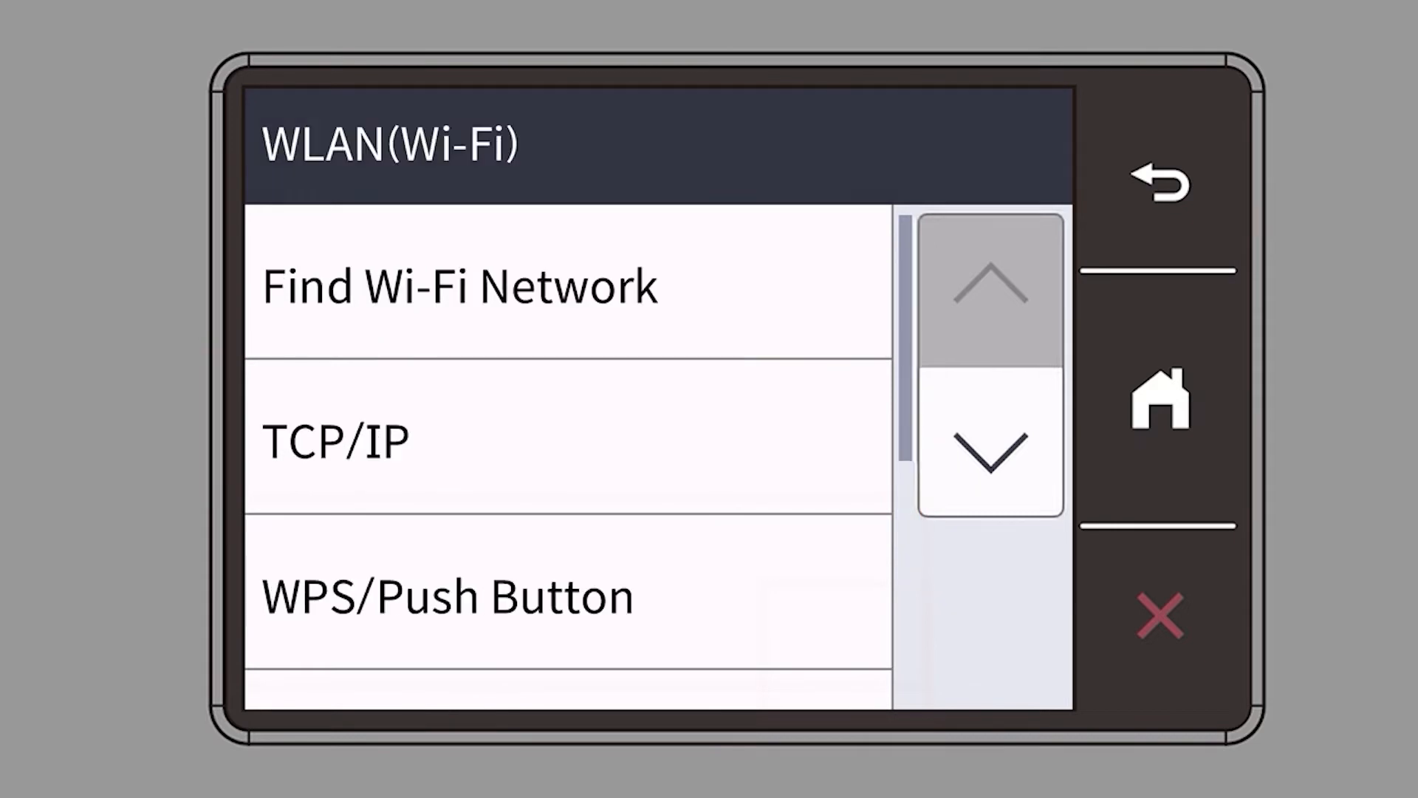
click(446, 596)
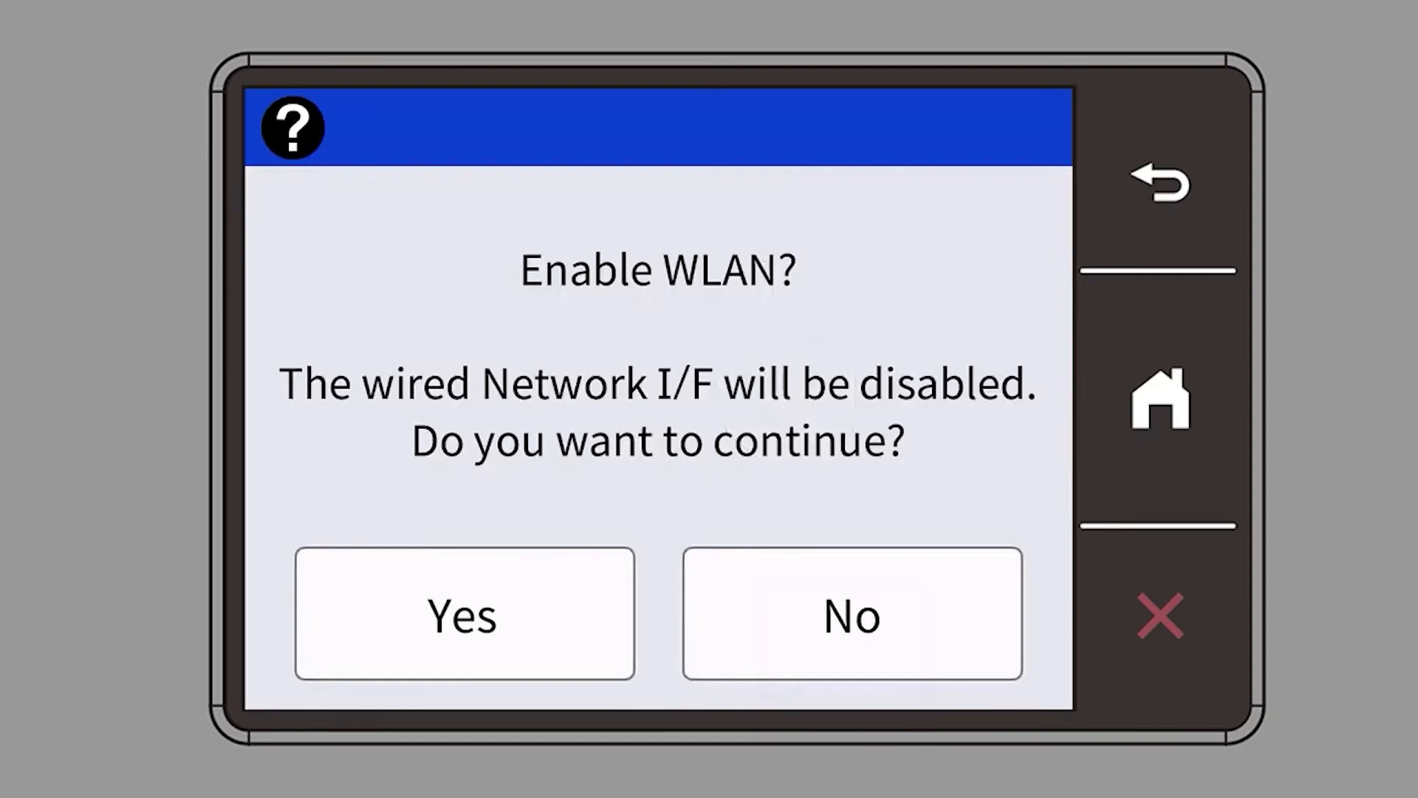
- Agree to enable WLAN over wired networking and confirm WPS was started on the router
click(464, 614)
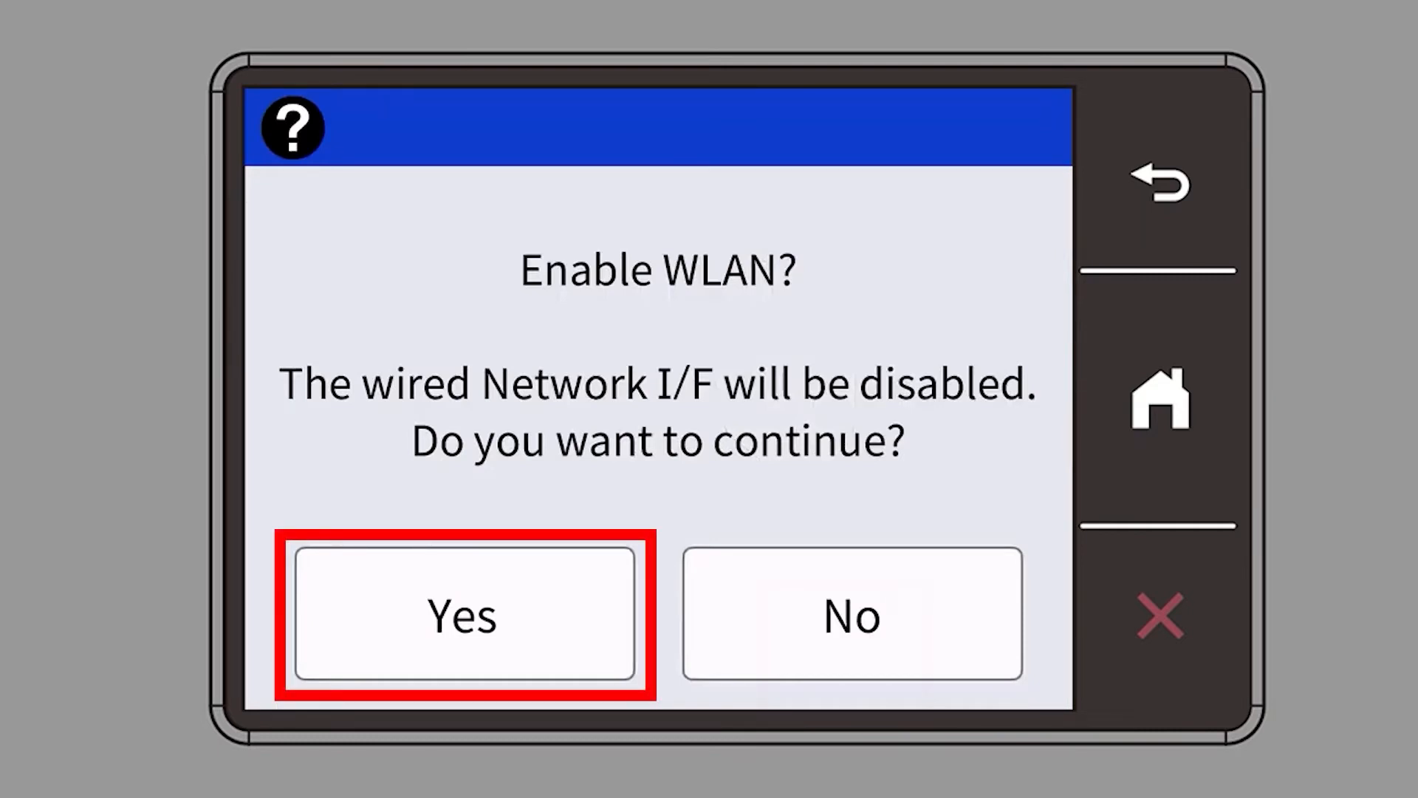
click(464, 612)
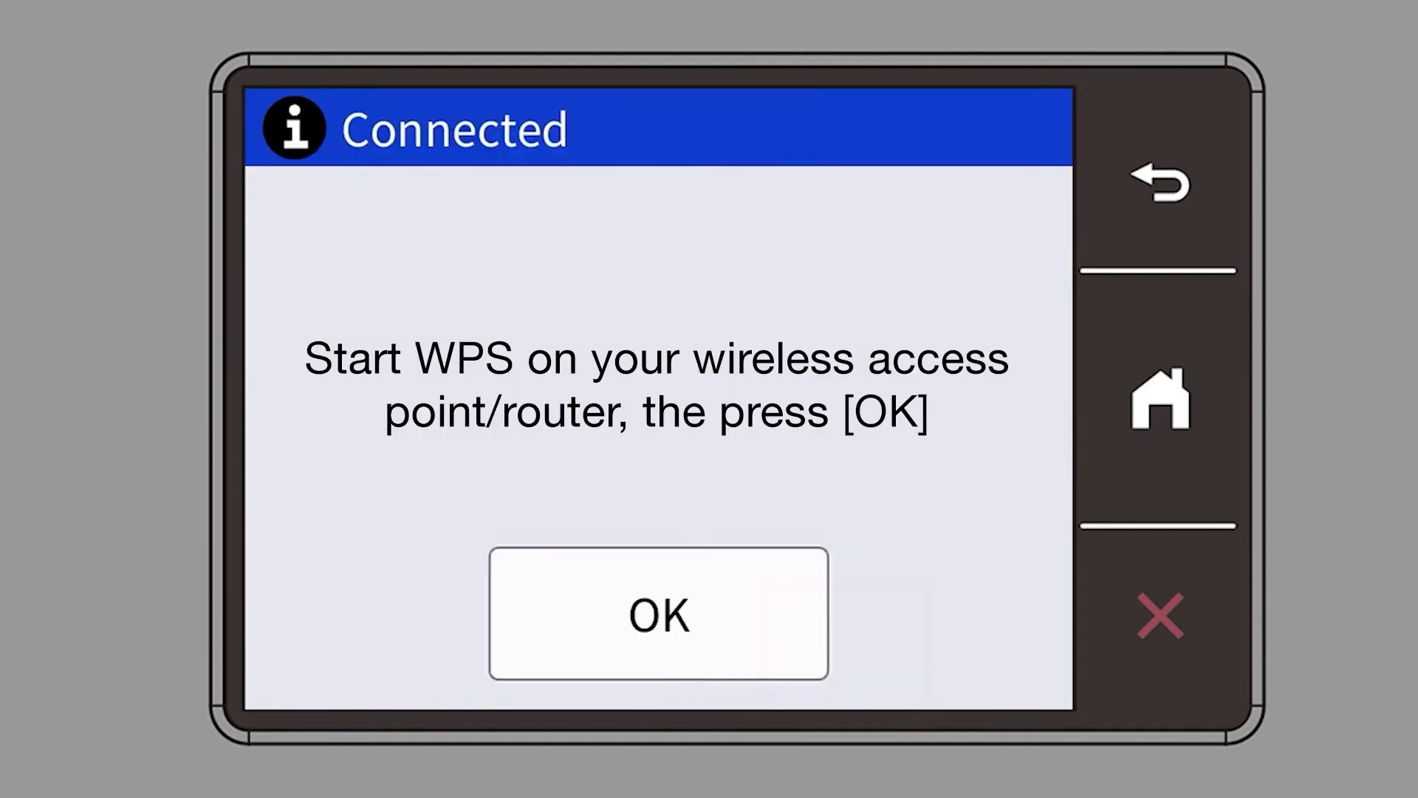
click(657, 612)
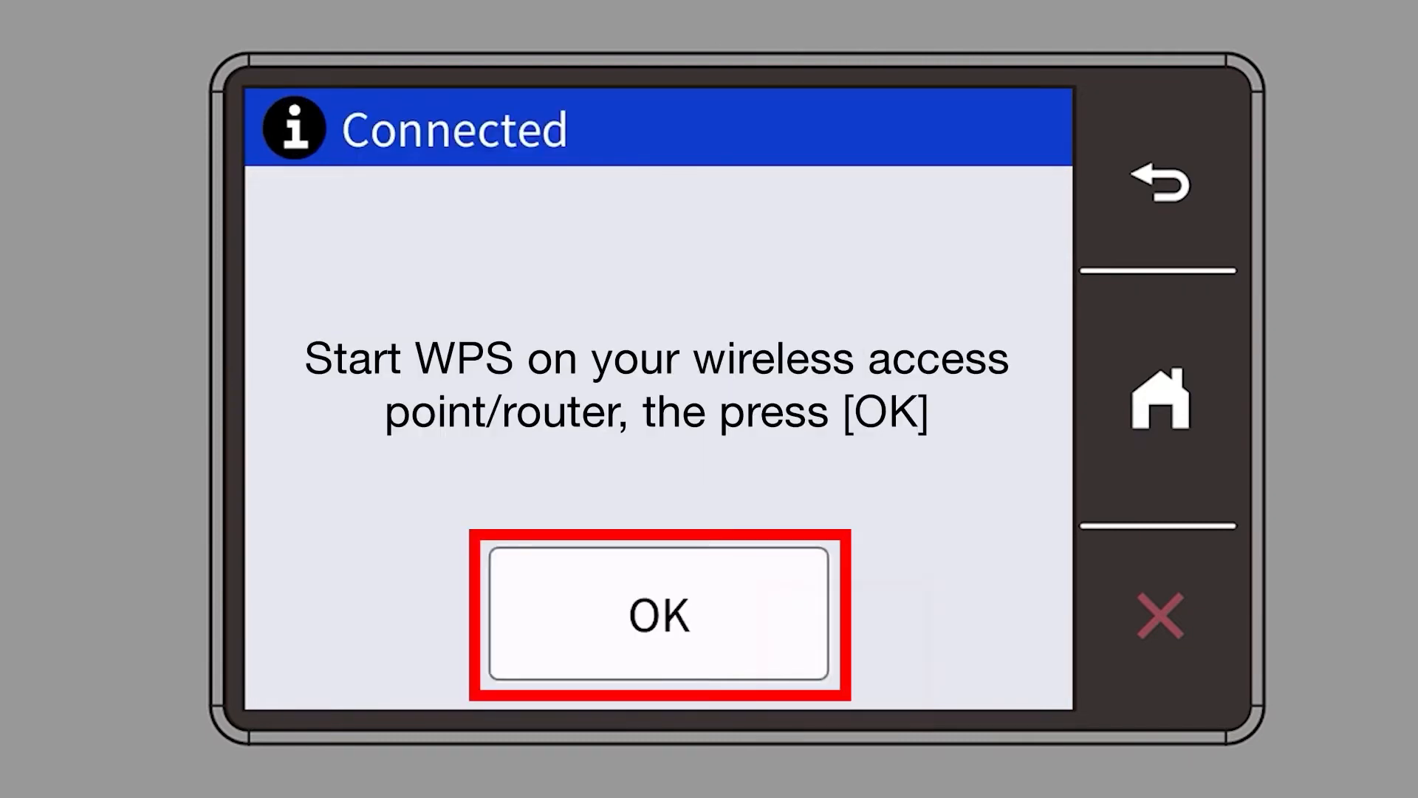
click(658, 613)
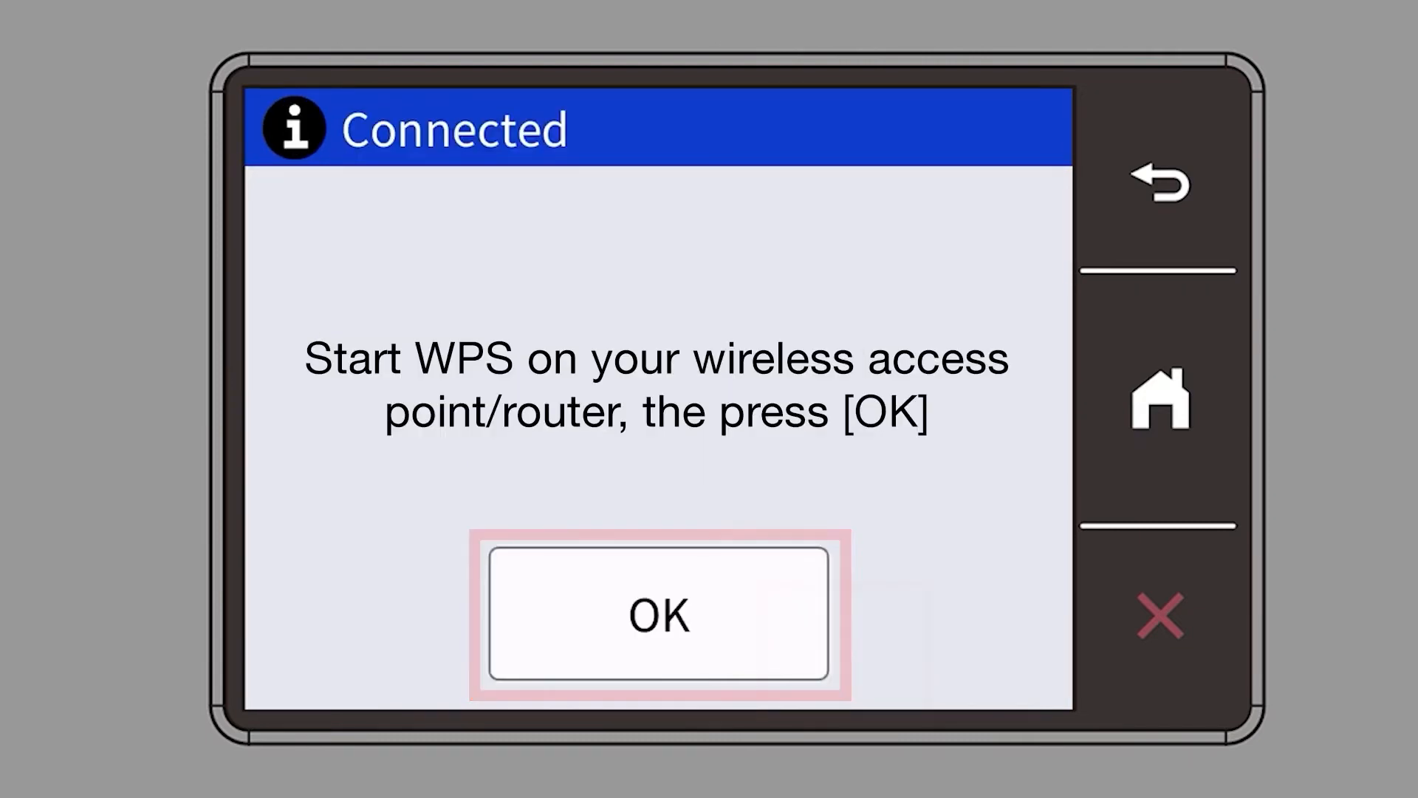
click(657, 611)
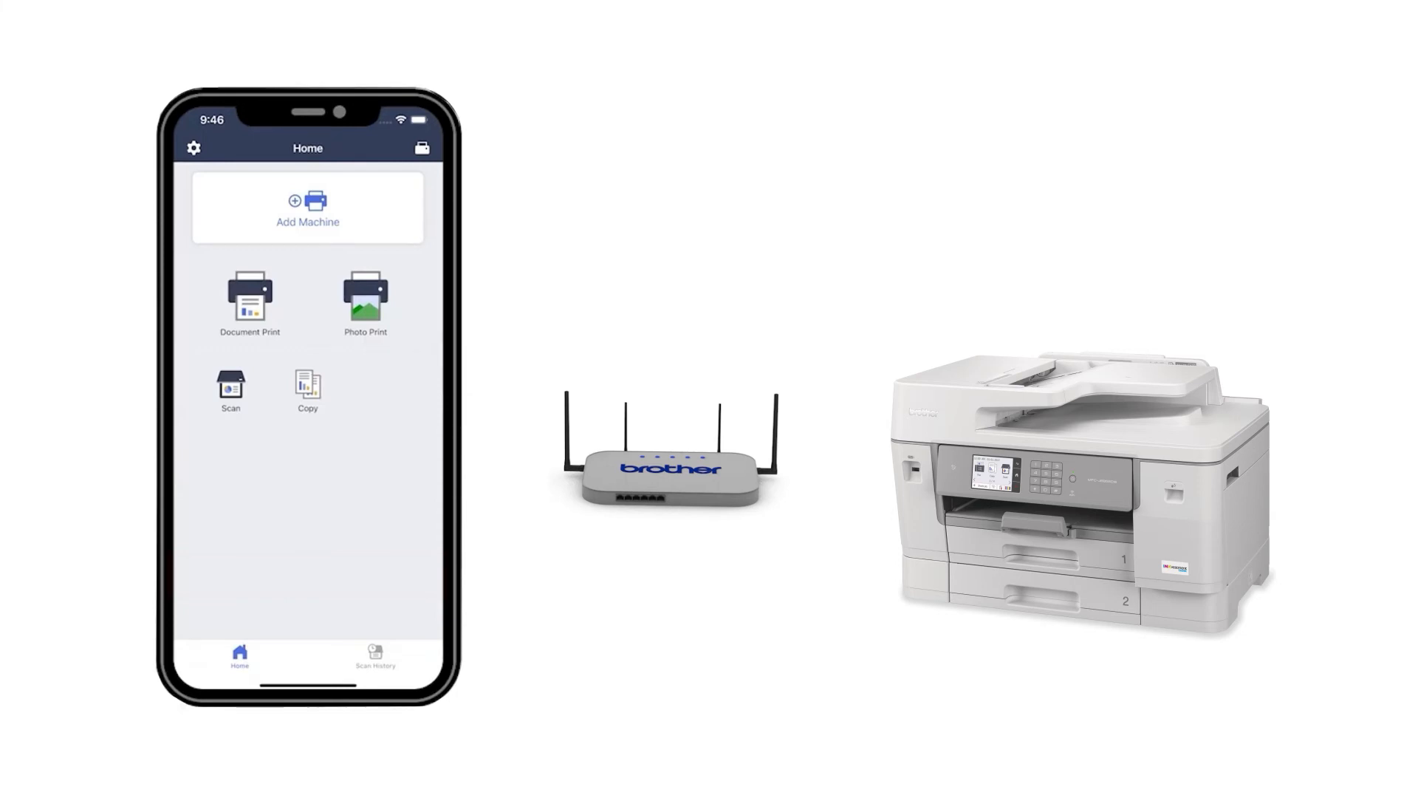
- Start Add Machine from the Home screen so the same-network question appears
click(308, 207)
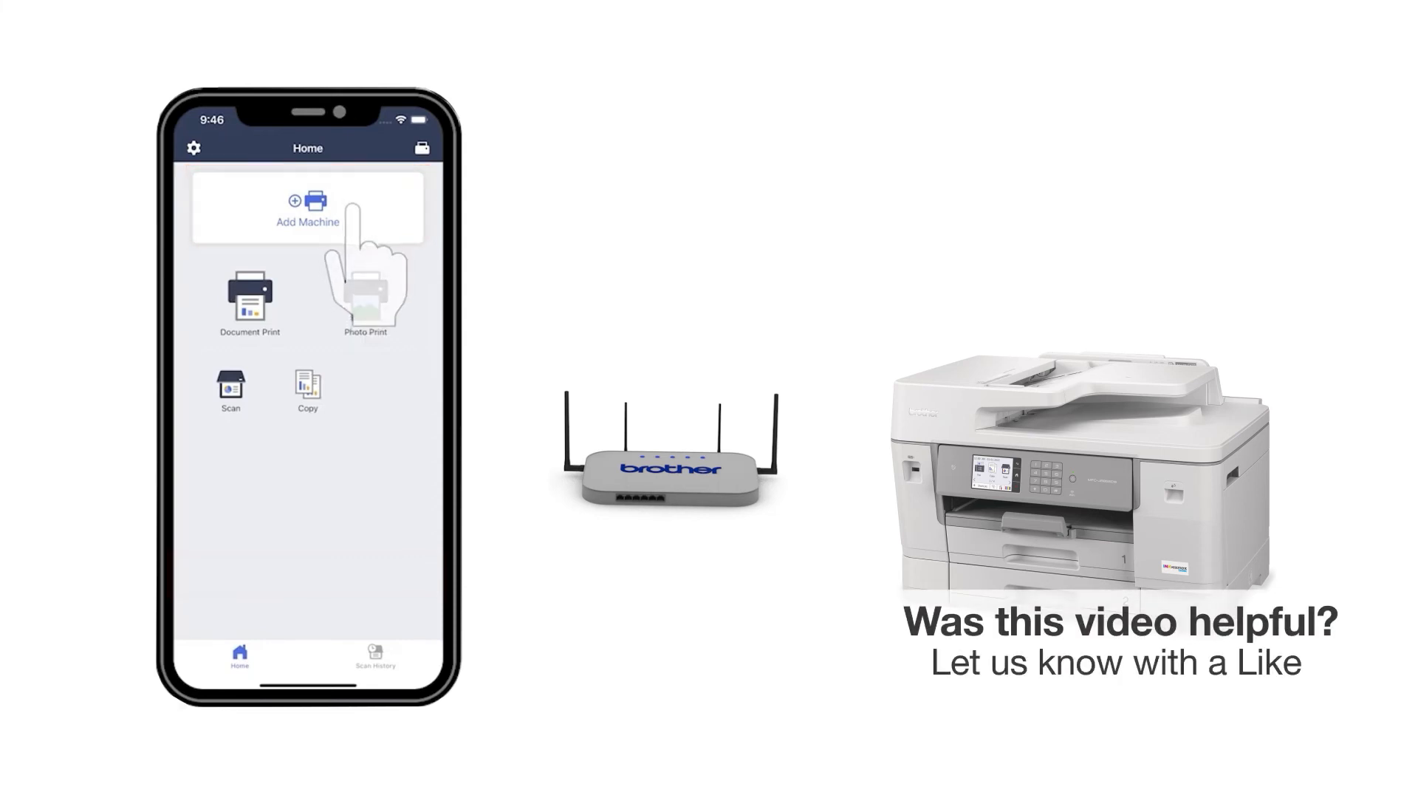
click(308, 207)
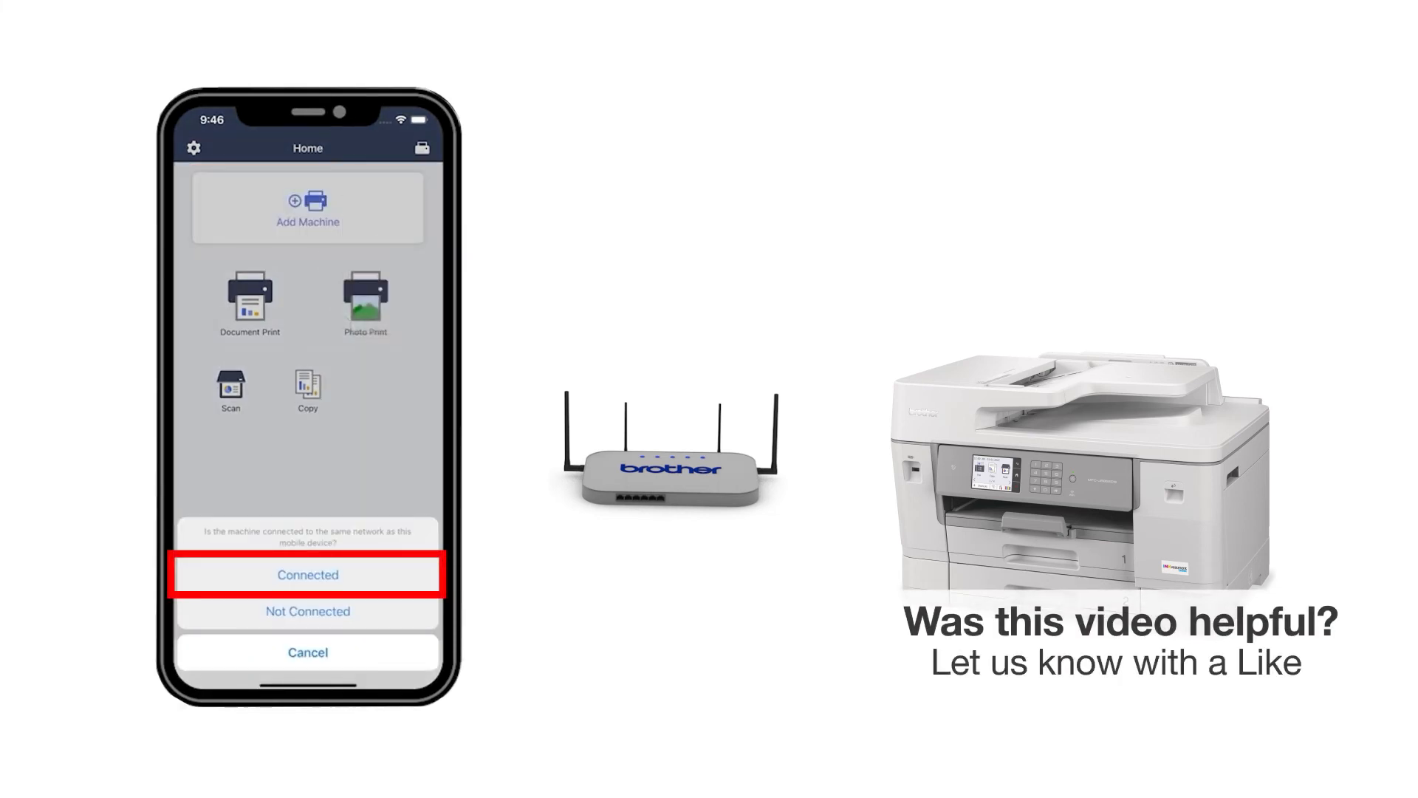